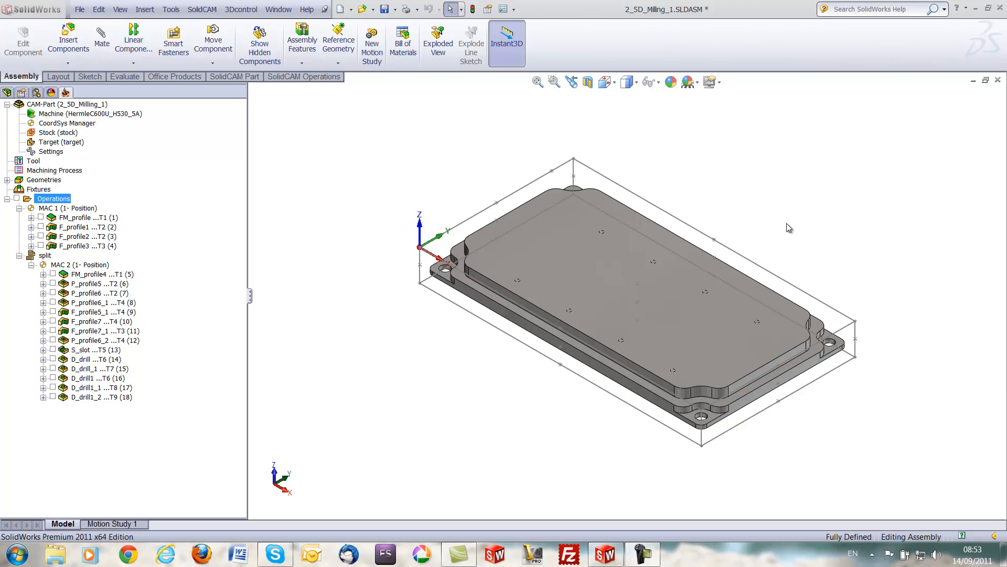
mouse_move(781, 158)
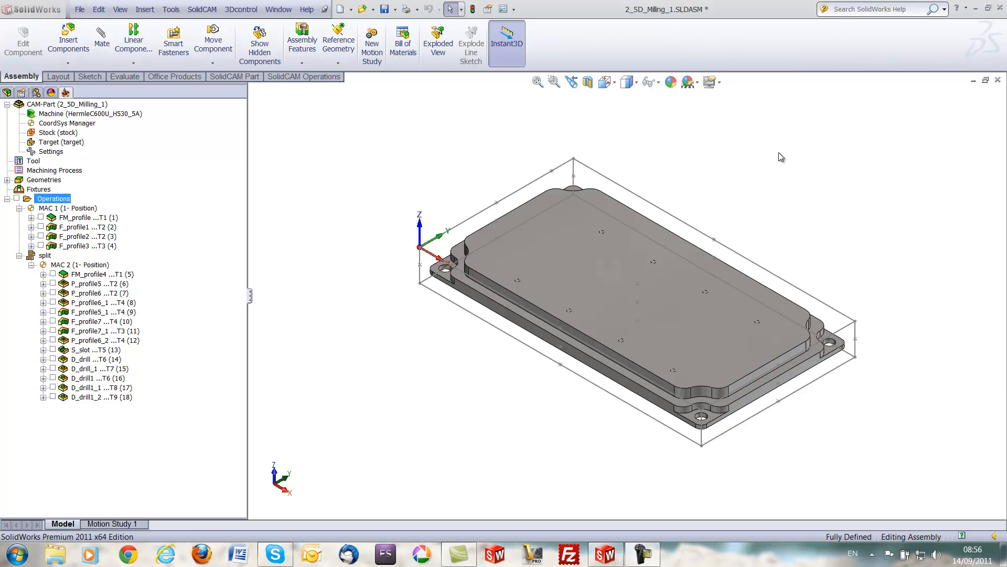
mouse_move(422, 187)
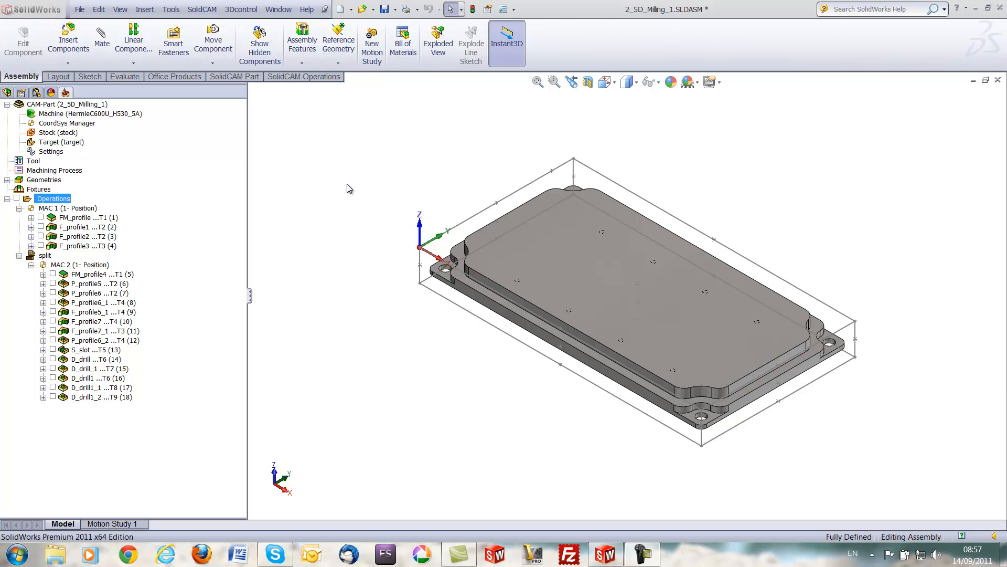
- Launch the VERICUT export from the Operations menu, listing Setup 1 and Setup 2 with the HermleC30 template
right_click(53, 198)
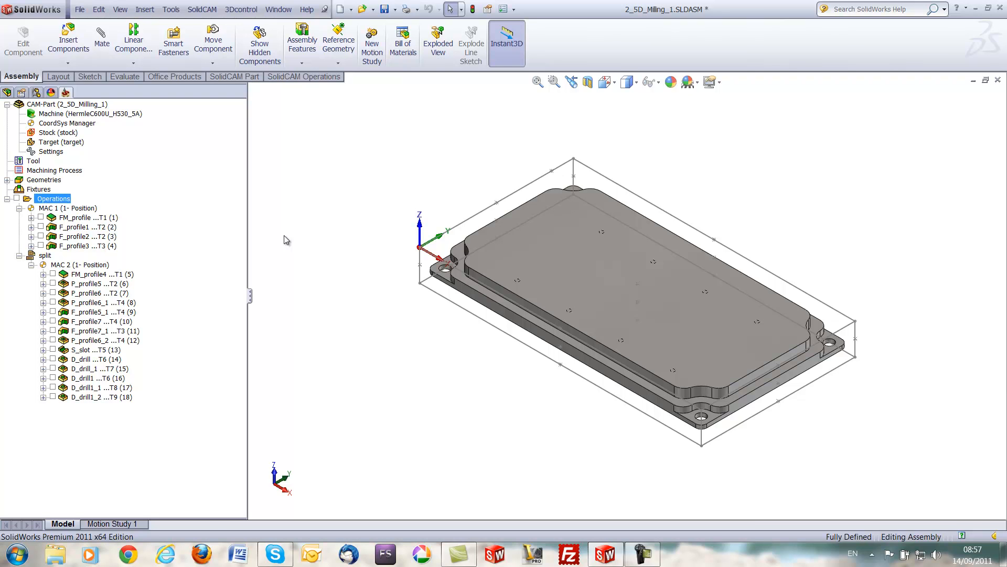
mouse_move(325, 221)
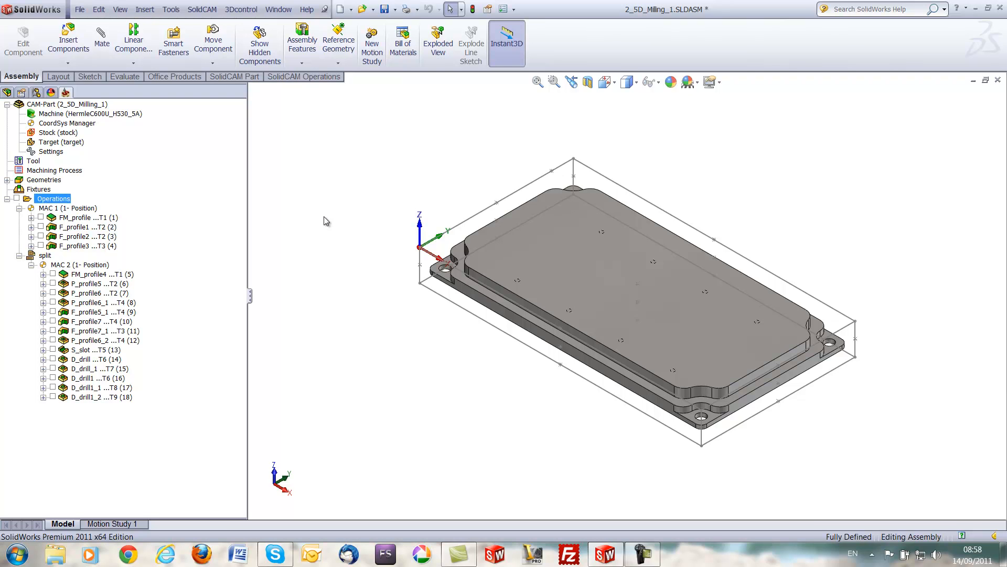
mouse_move(405, 172)
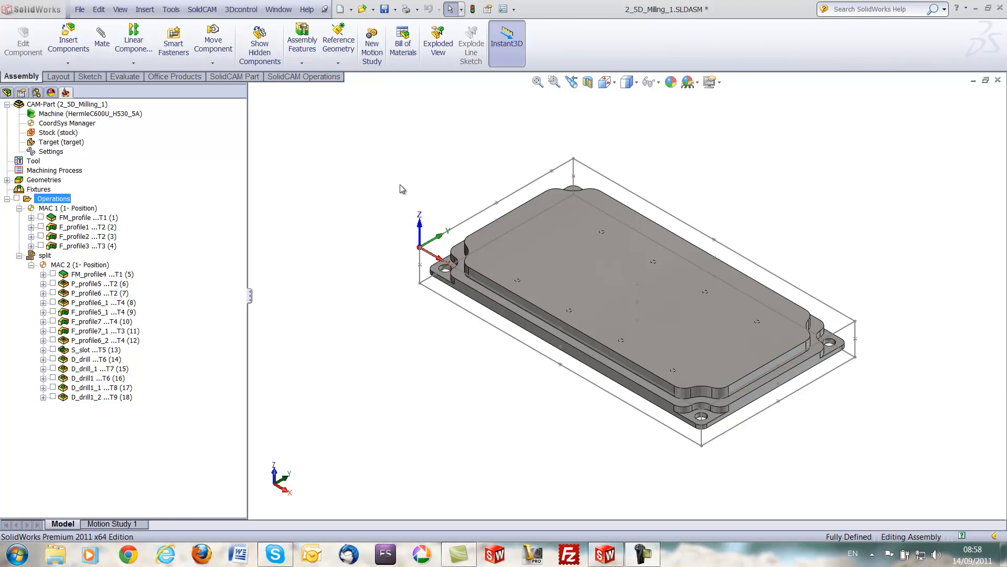
mouse_move(124, 265)
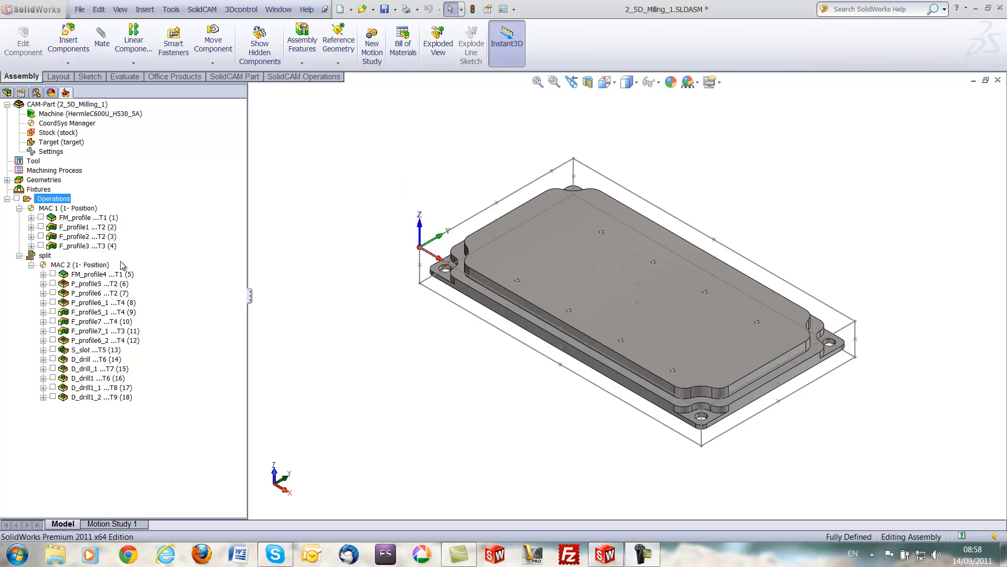
mouse_move(400, 242)
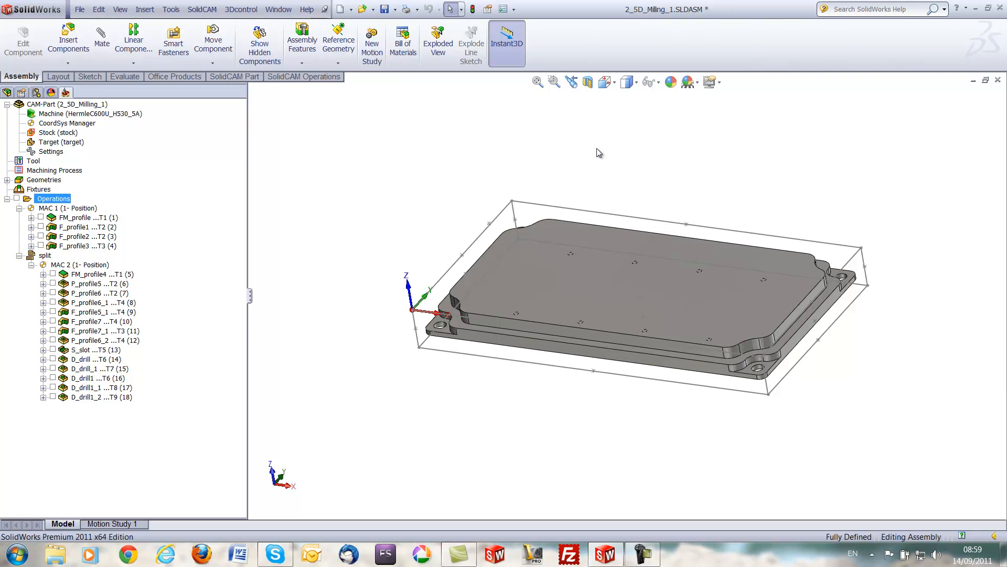
right_click(54, 199)
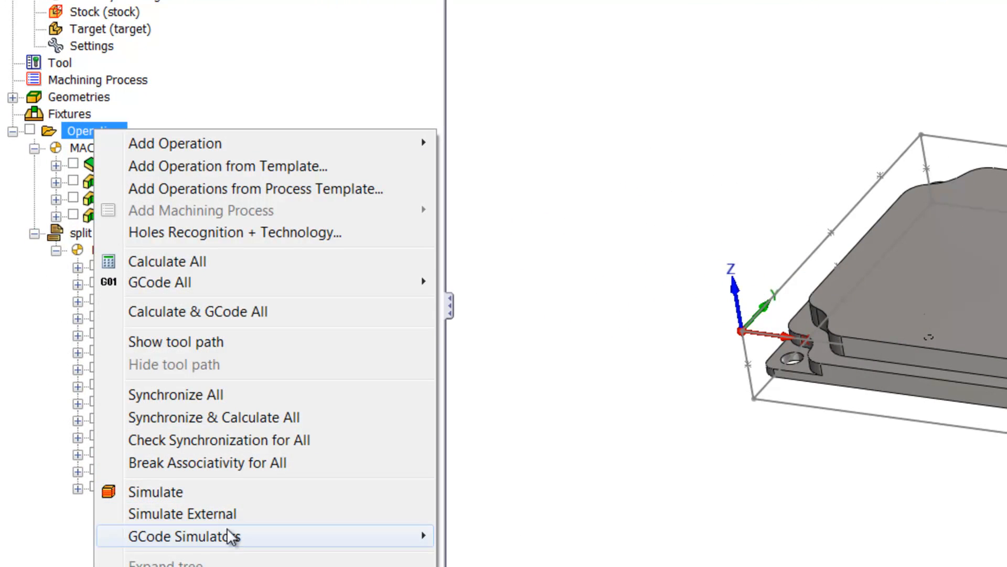
mouse_move(187, 536)
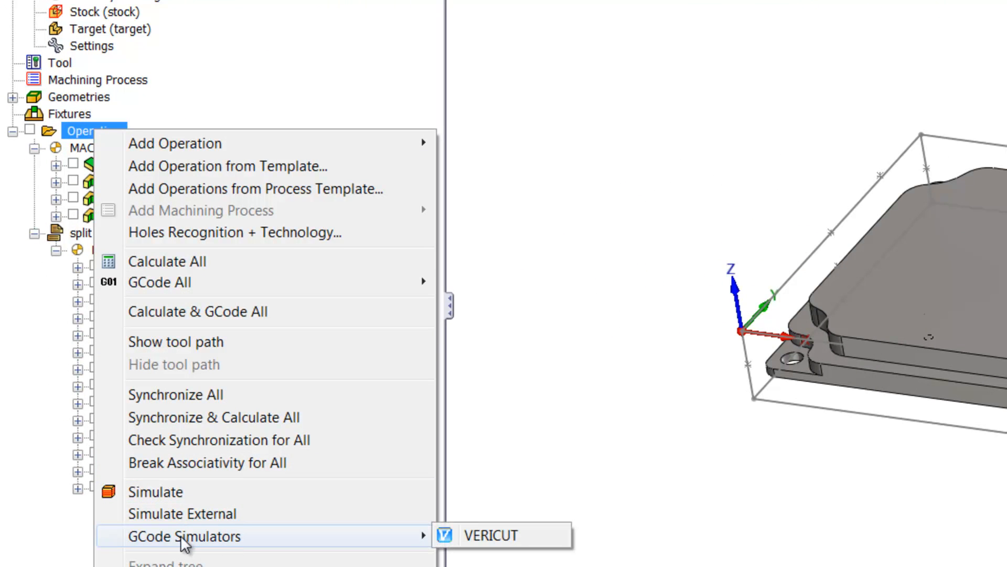
mouse_move(466, 556)
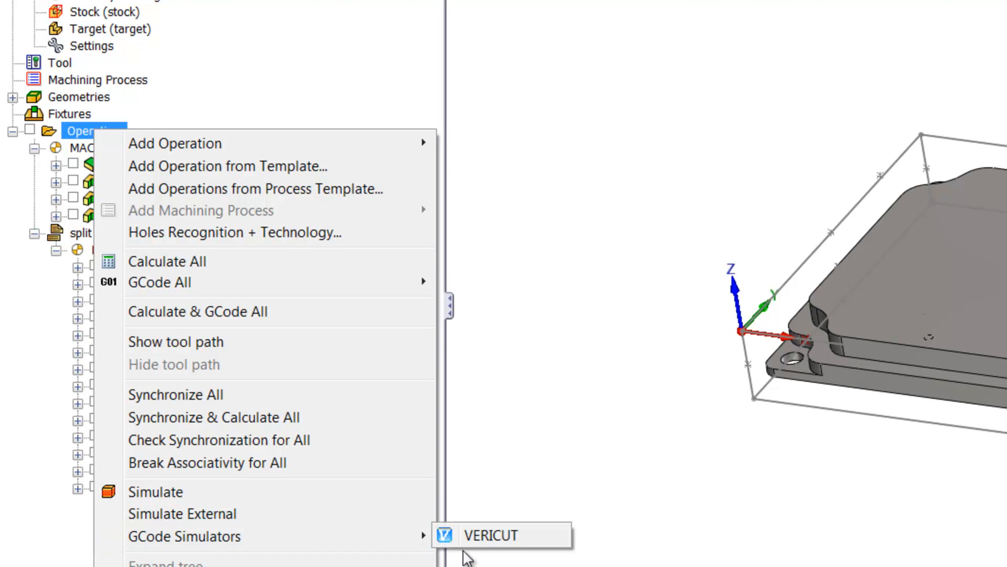
left_click(490, 535)
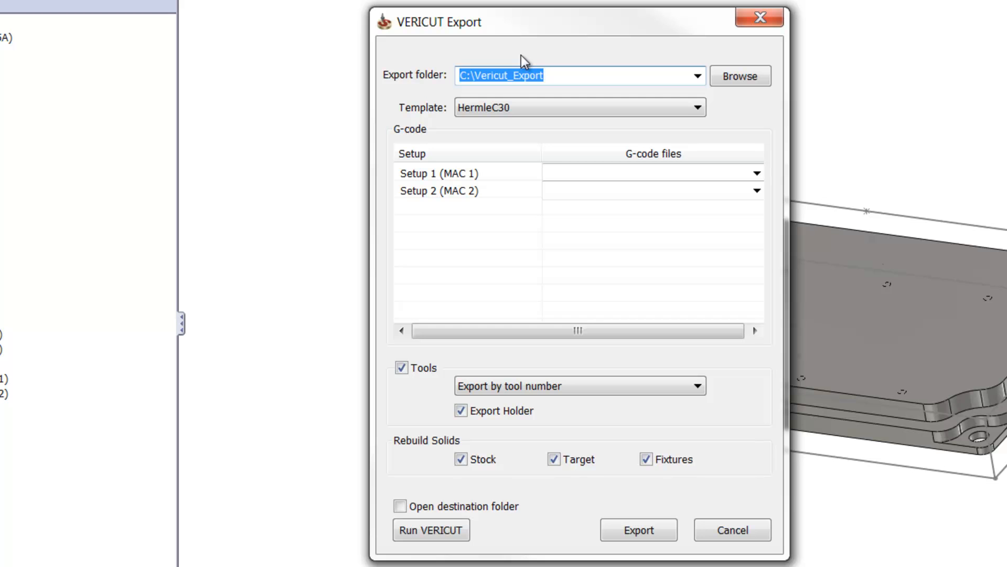
mouse_move(497, 90)
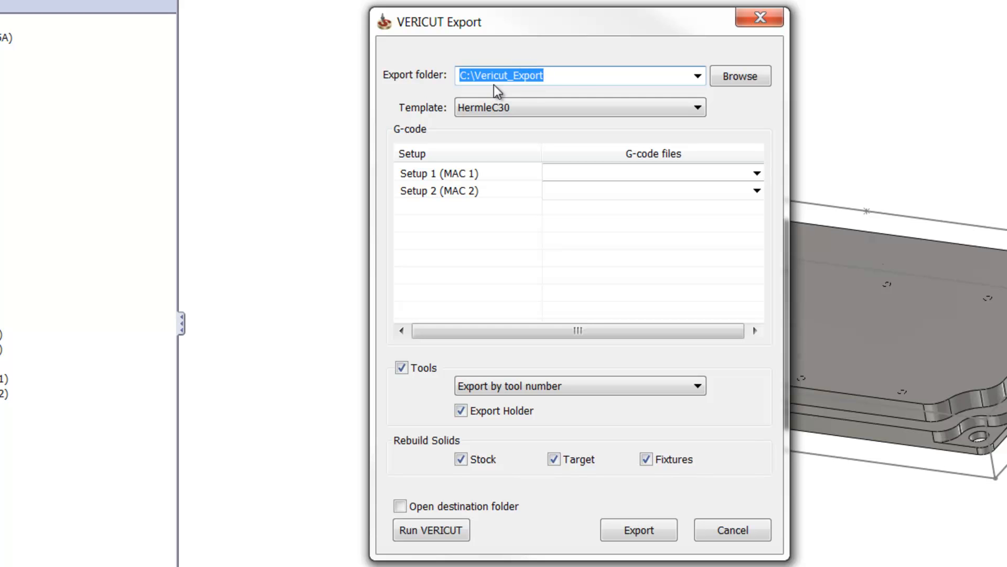
mouse_move(580, 92)
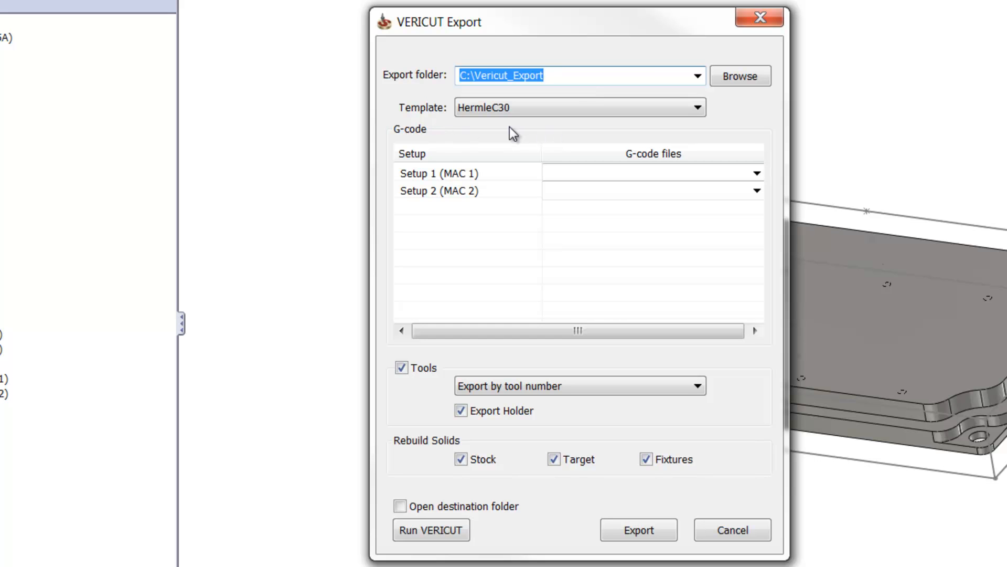
left_click(697, 107)
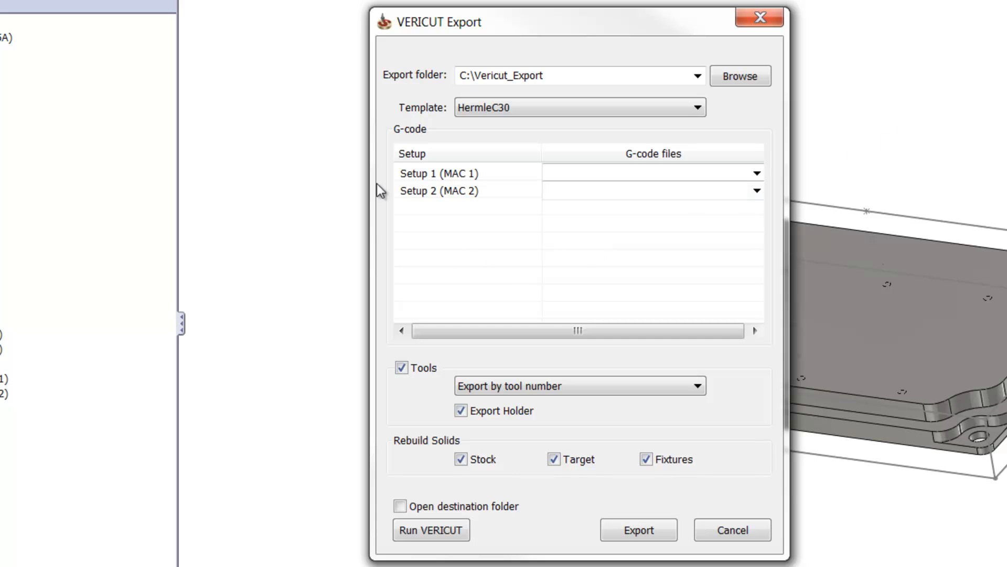
mouse_move(434, 203)
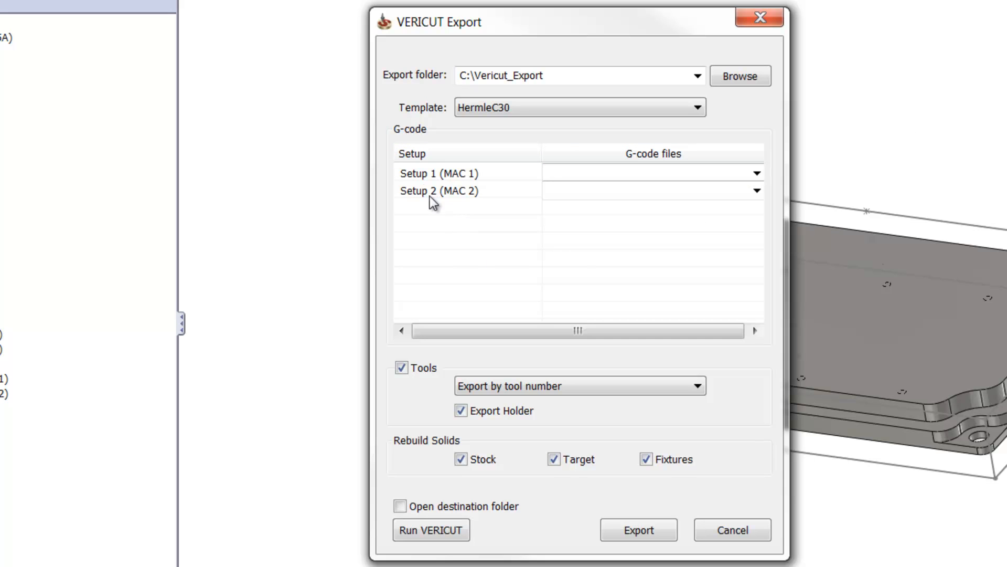
mouse_move(422, 212)
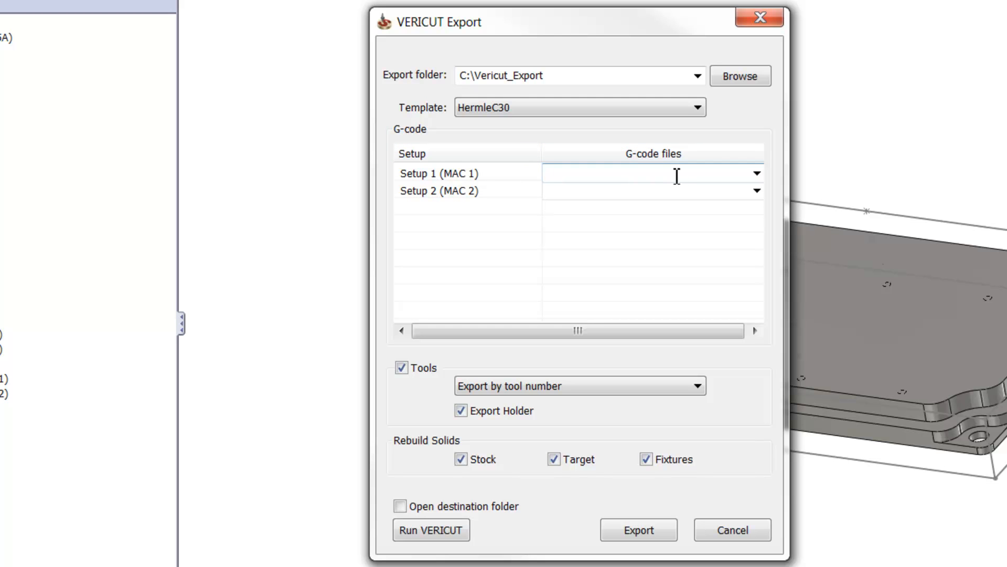
- Assign 2_5D_Milling_1.H as the G-code file for Setup 1
left_click(756, 173)
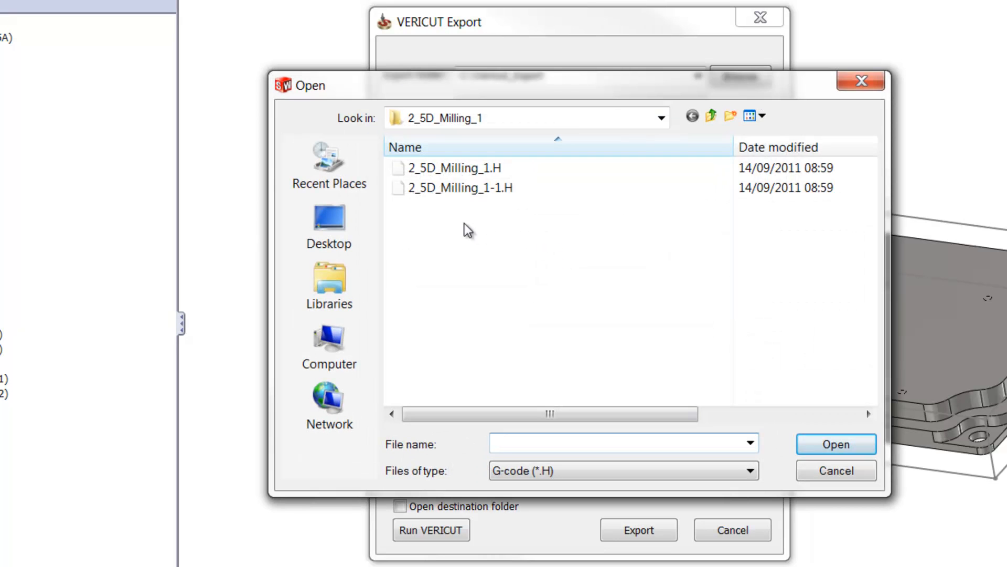
left_click(451, 168)
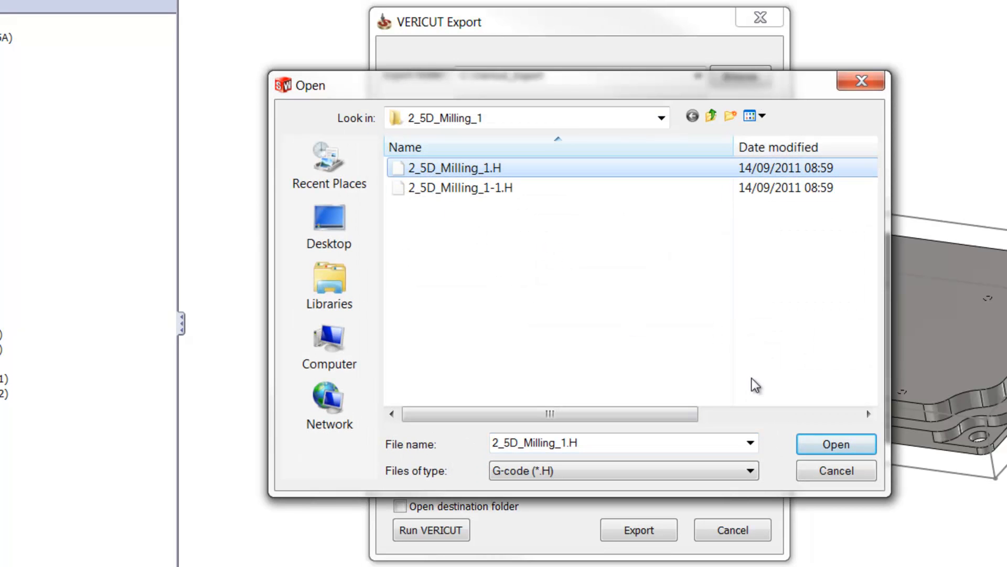
left_click(837, 444)
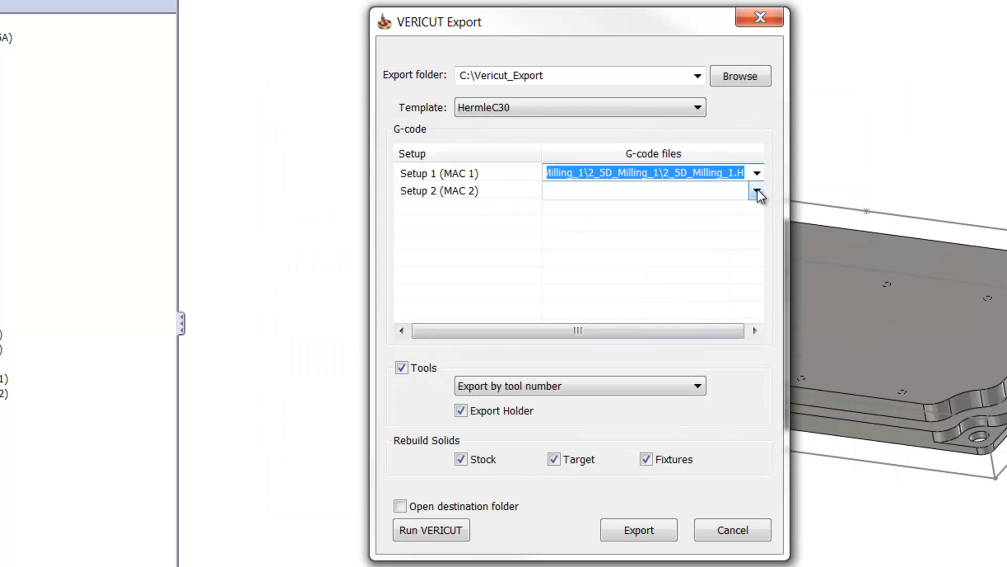
- Assign 2_5D_Milling_1-1.H as the G-code file for Setup 2
left_click(757, 191)
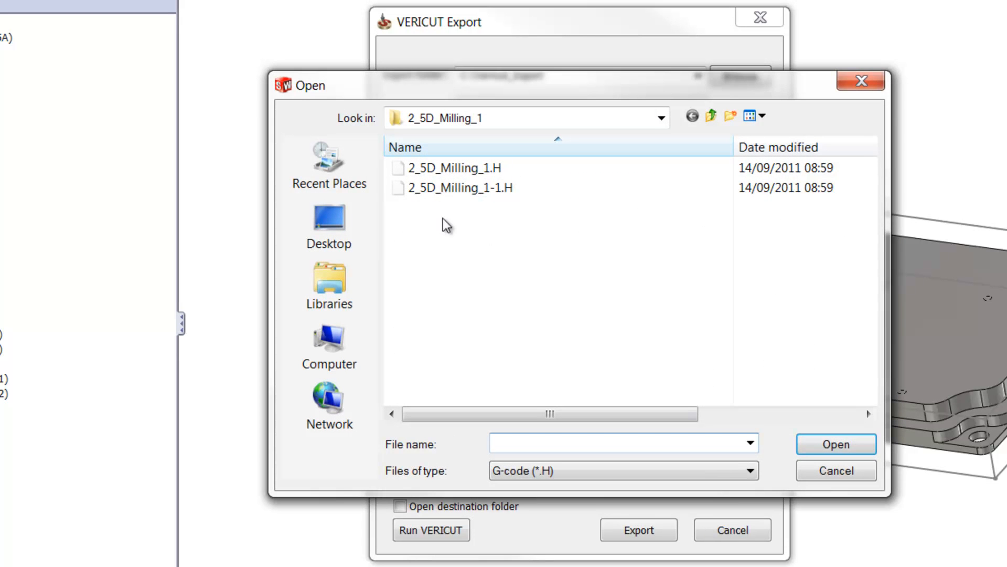
left_click(457, 187)
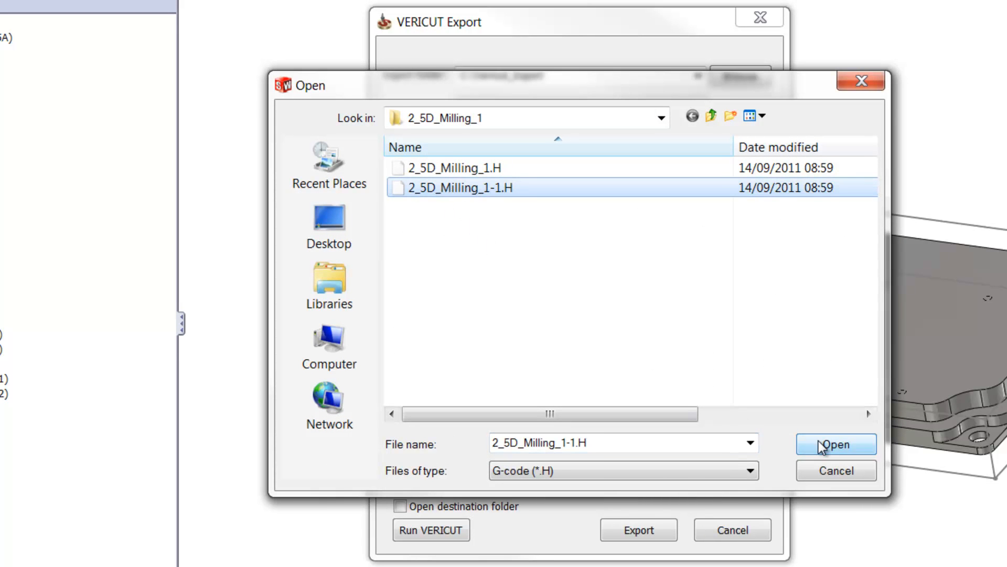
left_click(835, 444)
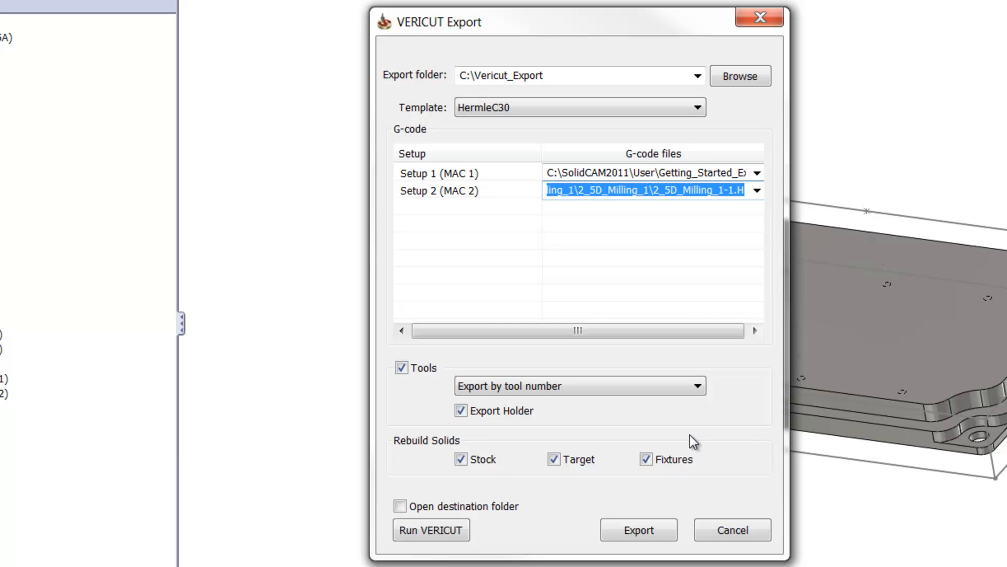
mouse_move(579, 507)
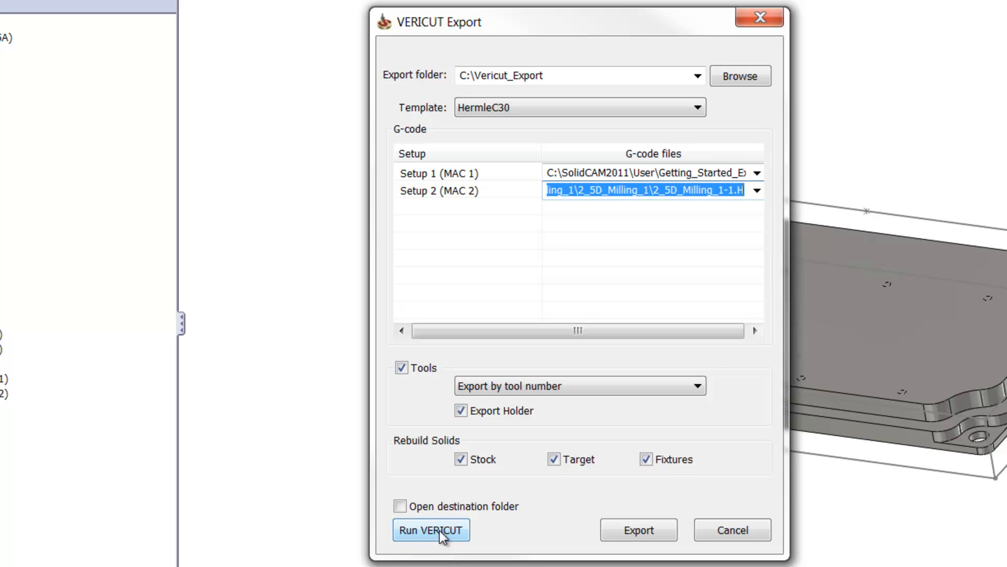
- Run VERICUT on the exported project and preview the drills and end mills in its tool library
left_click(430, 530)
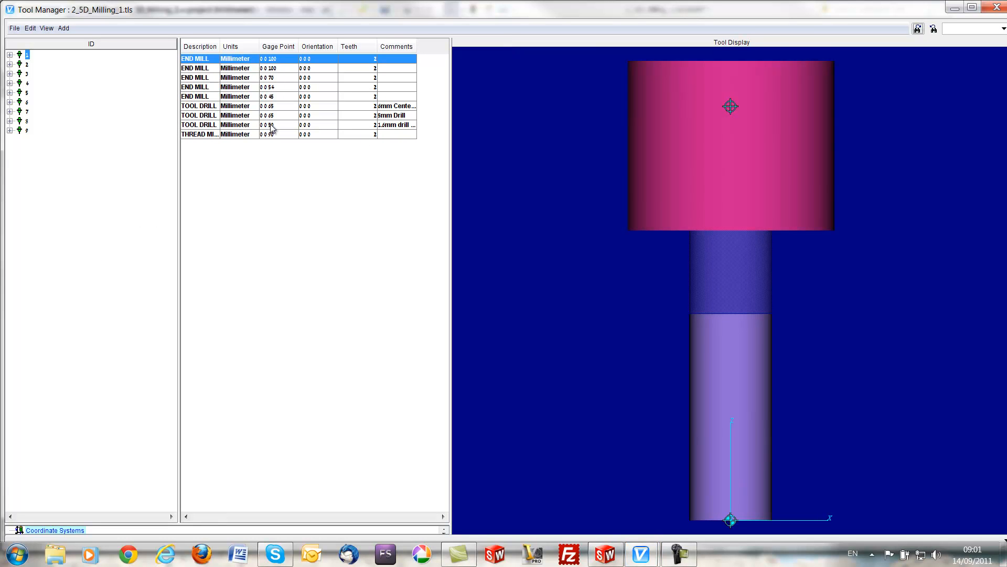
left_click(257, 125)
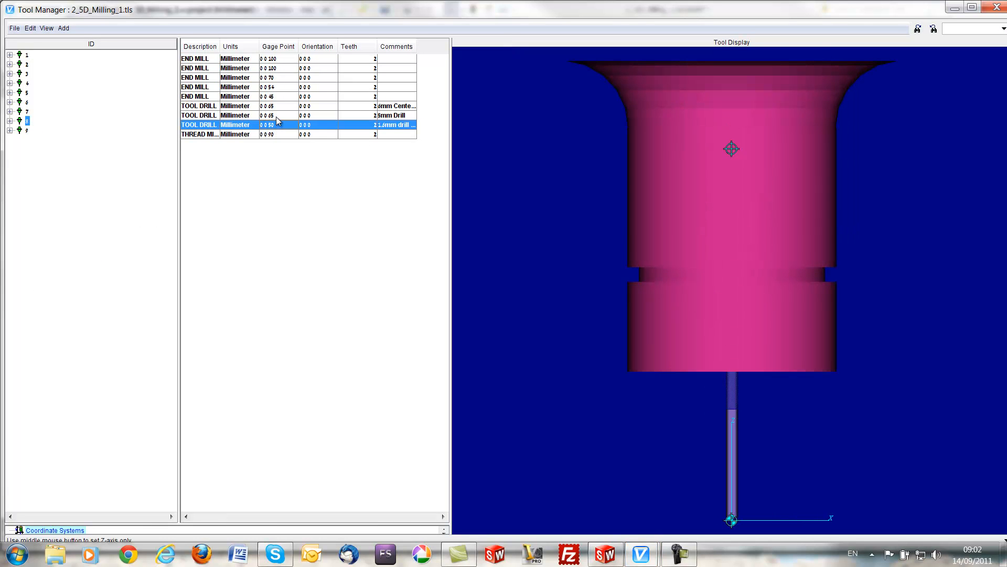
left_click(199, 104)
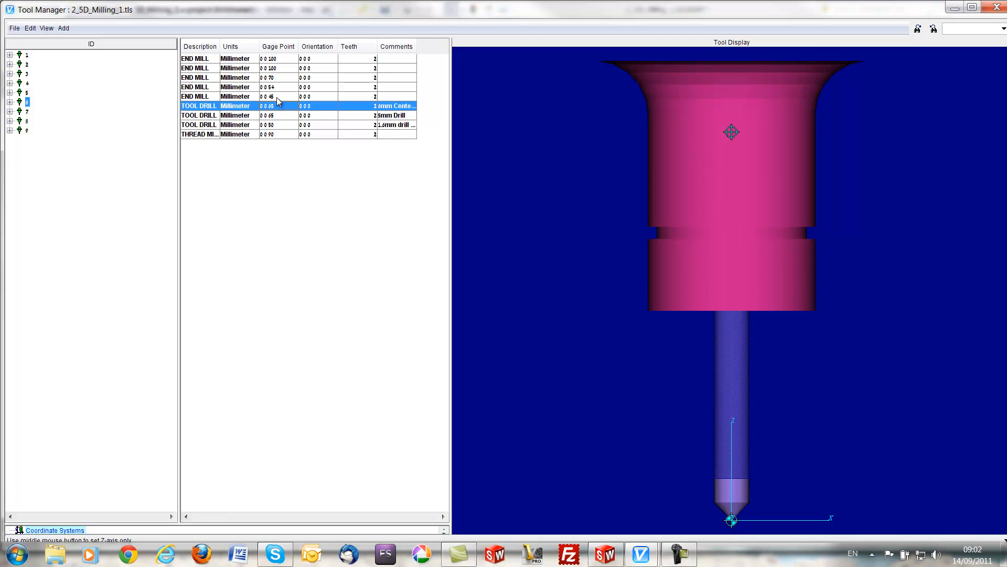
left_click(199, 88)
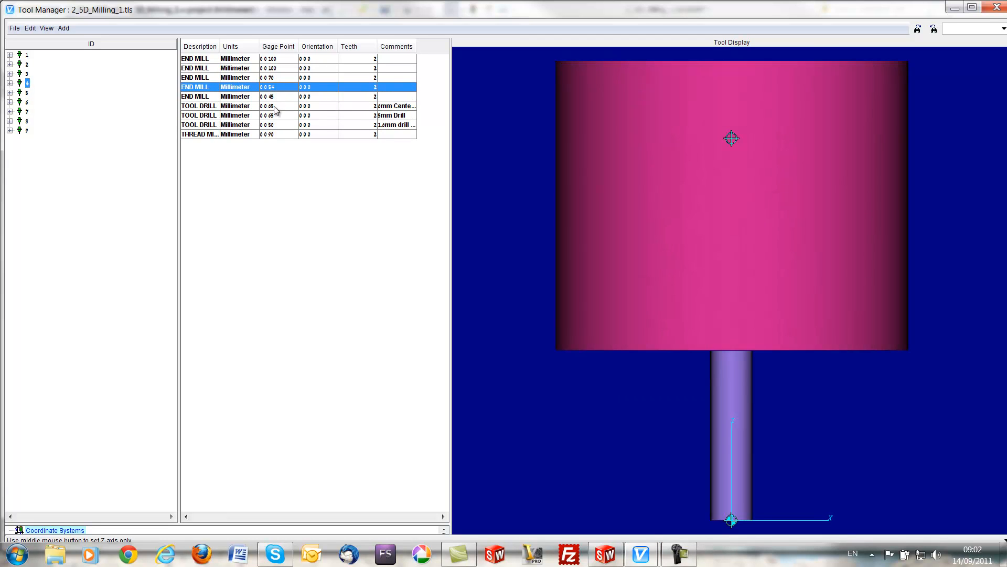
left_click(199, 133)
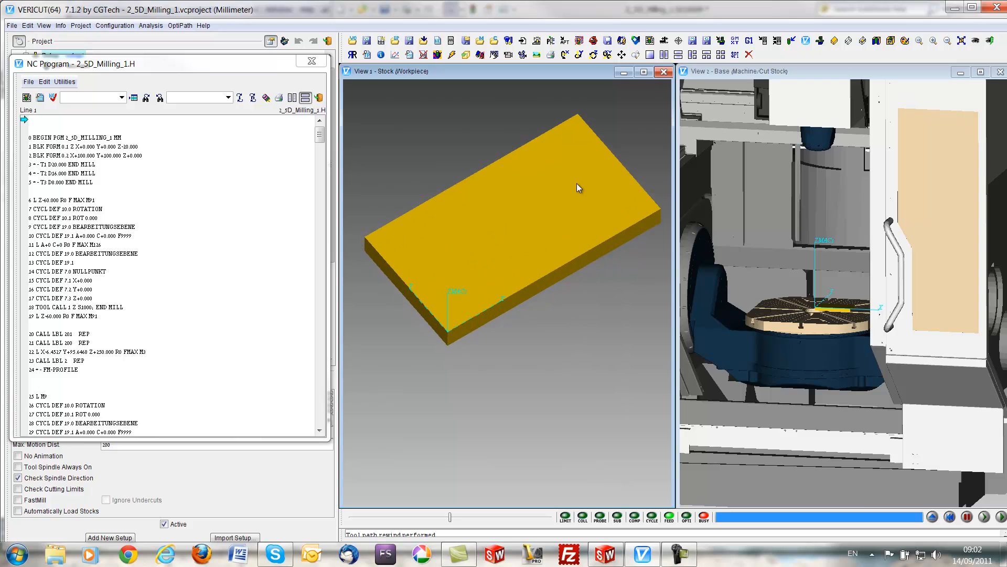
- Step the NC program line by line from its start to TOOL CALL 1 on line 18
left_click(967, 516)
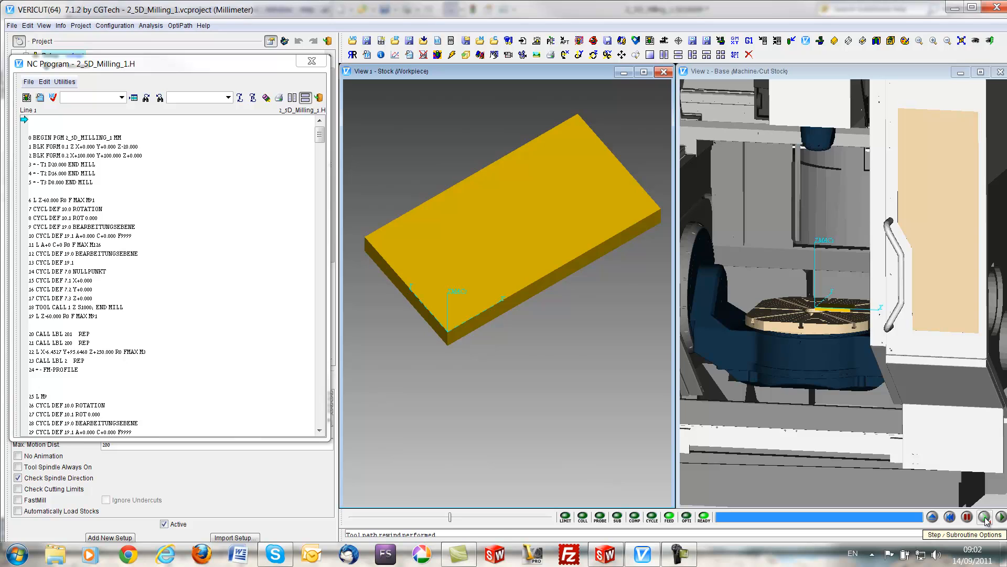
left_click(985, 517)
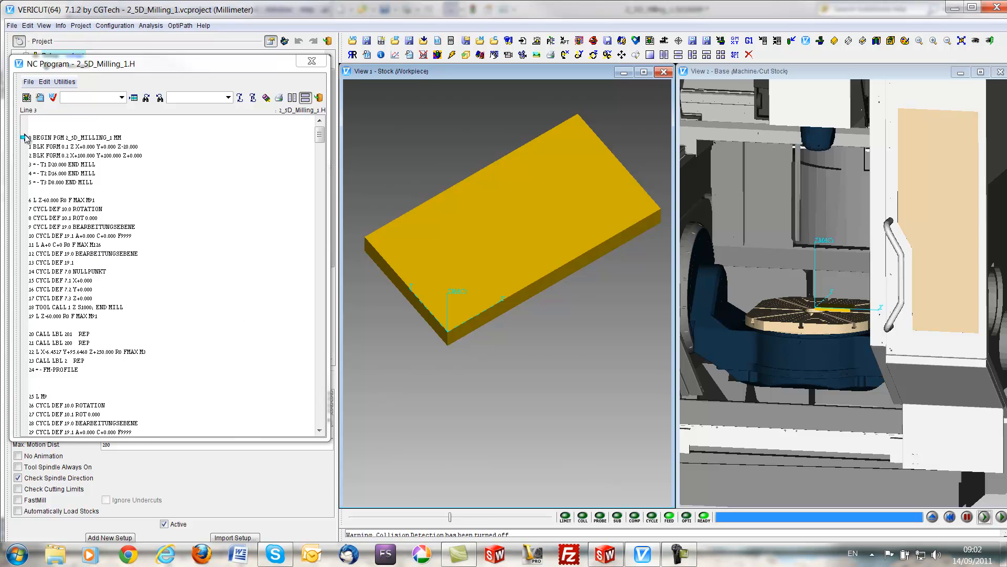
left_click(983, 516)
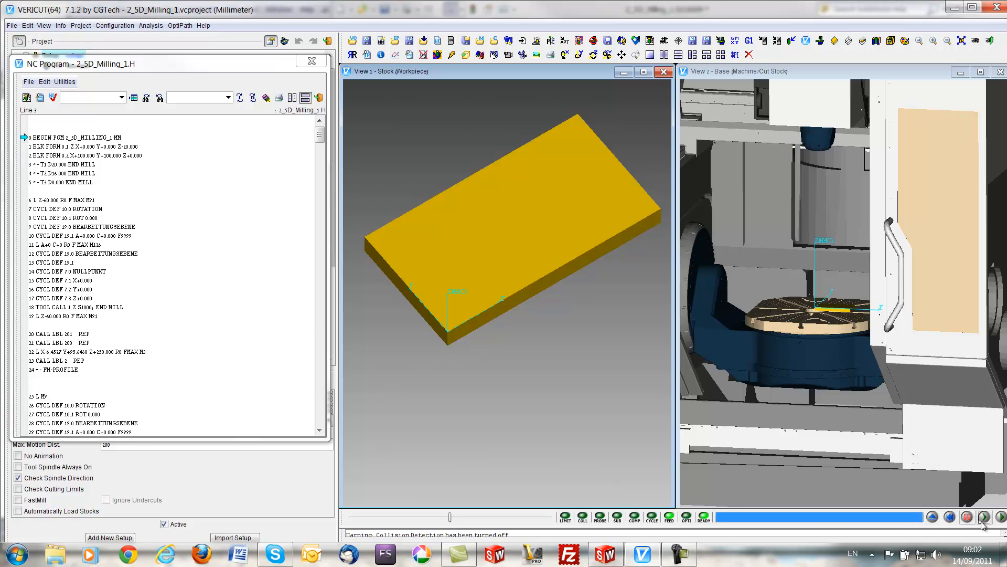
left_click(983, 517)
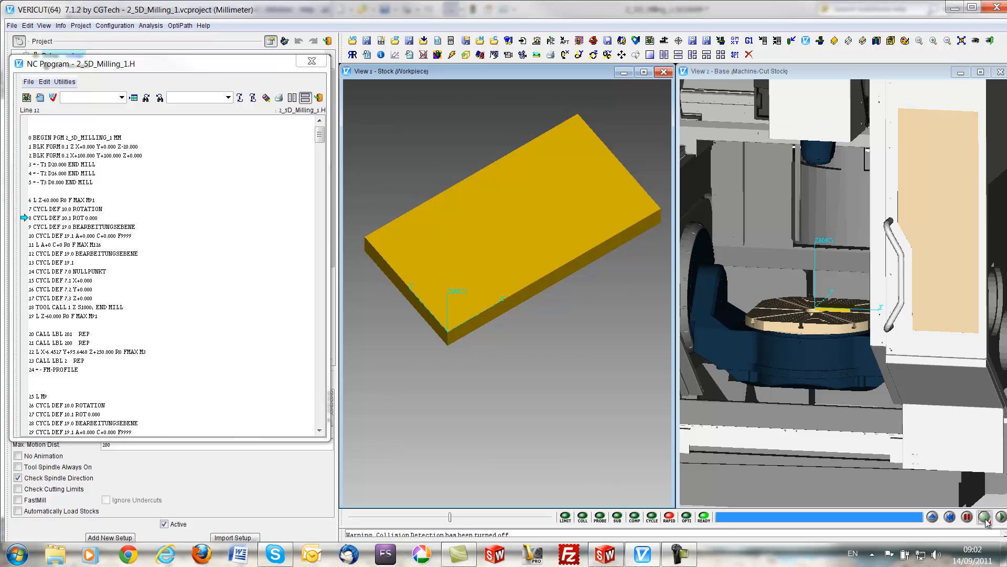
left_click(983, 516)
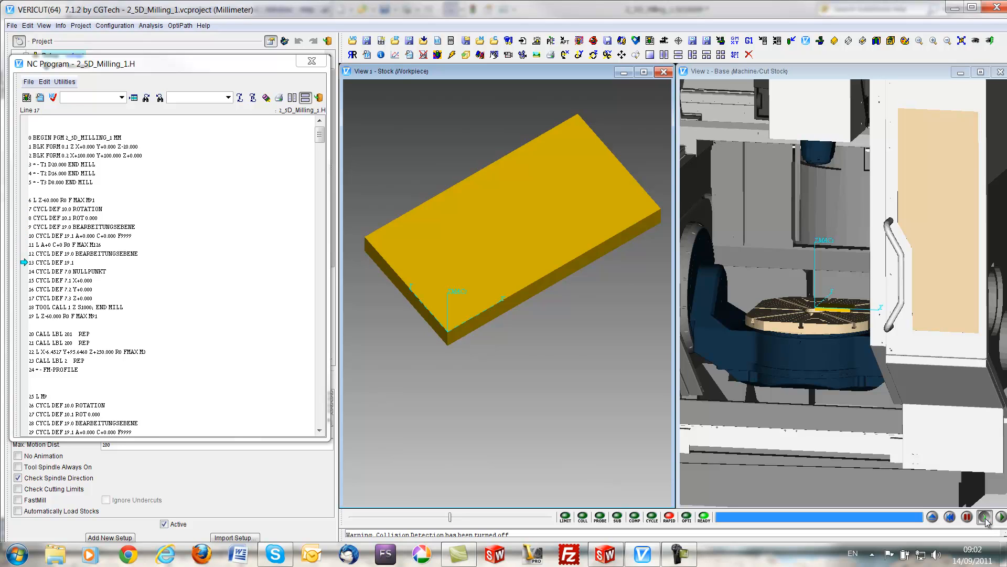
left_click(985, 517)
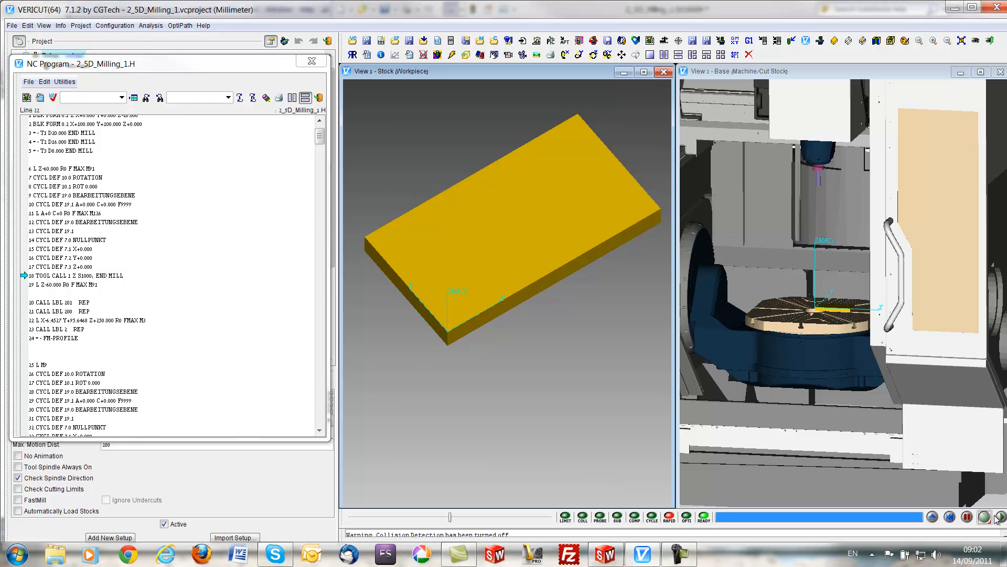
mouse_move(985, 517)
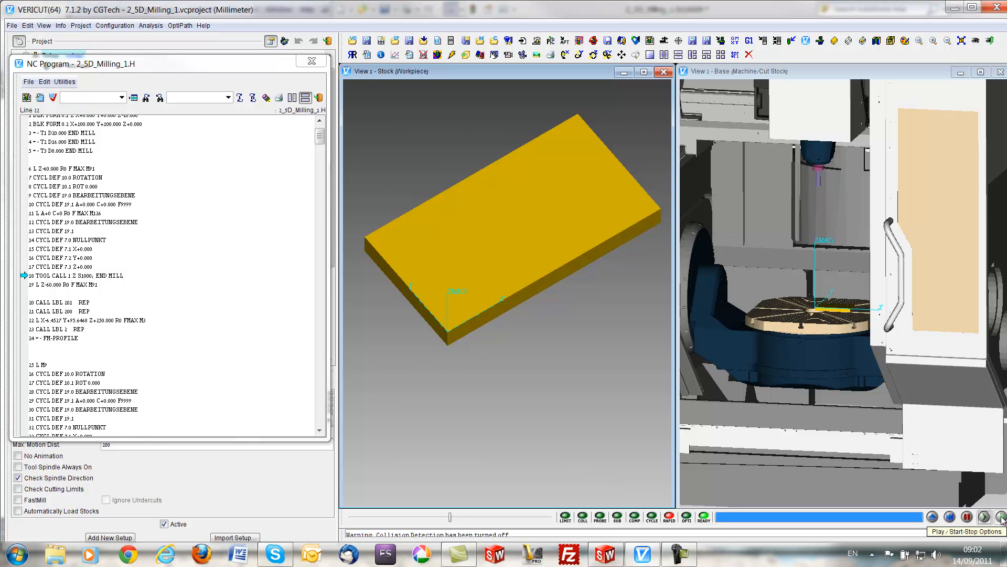
- Play the simulation through the first setup's profile and corner cuts until it halts at setup end
left_click(982, 516)
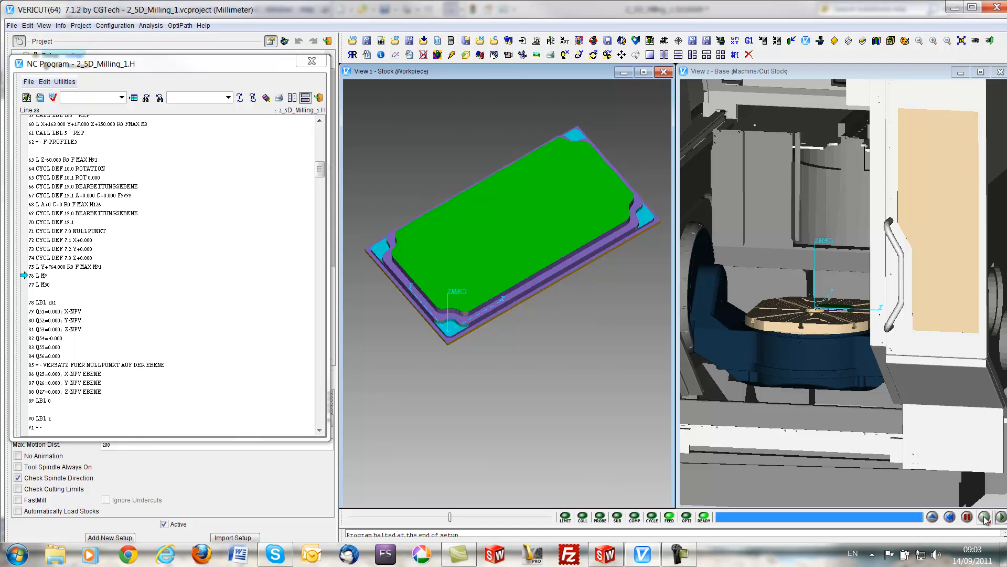
left_click(984, 517)
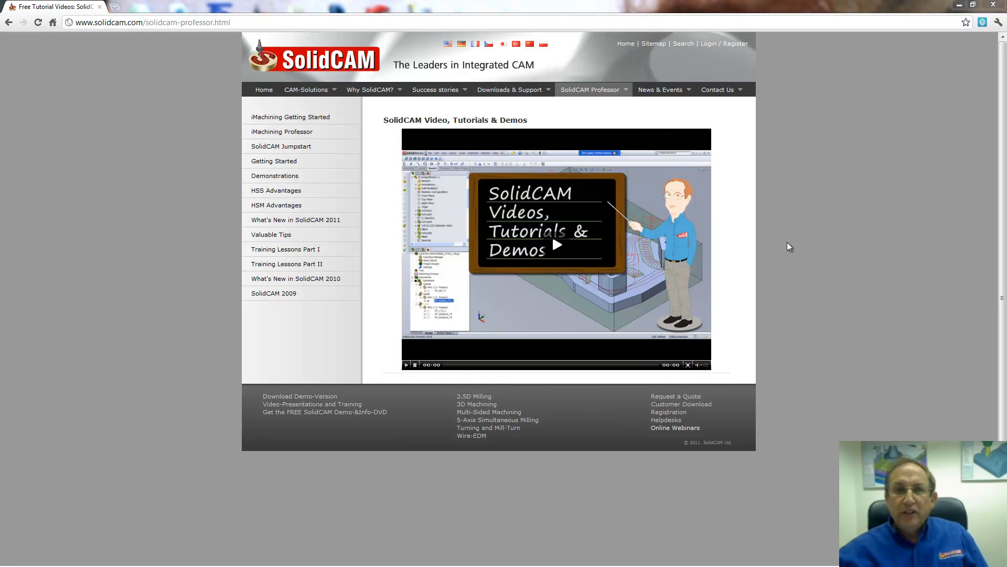
mouse_move(135, 105)
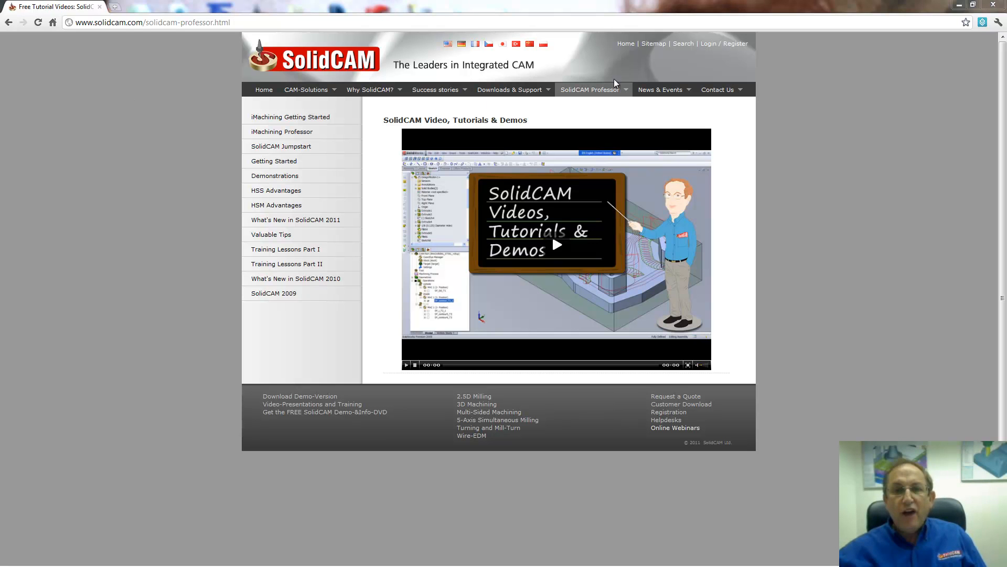
- Expand the SolidCAM Professor menu of tutorial video categories on the website
left_click(590, 90)
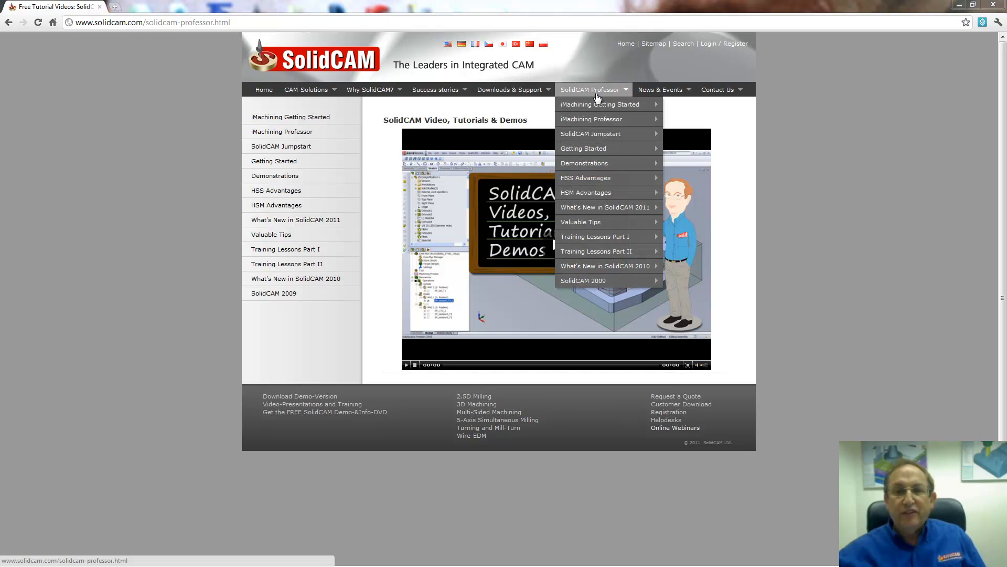